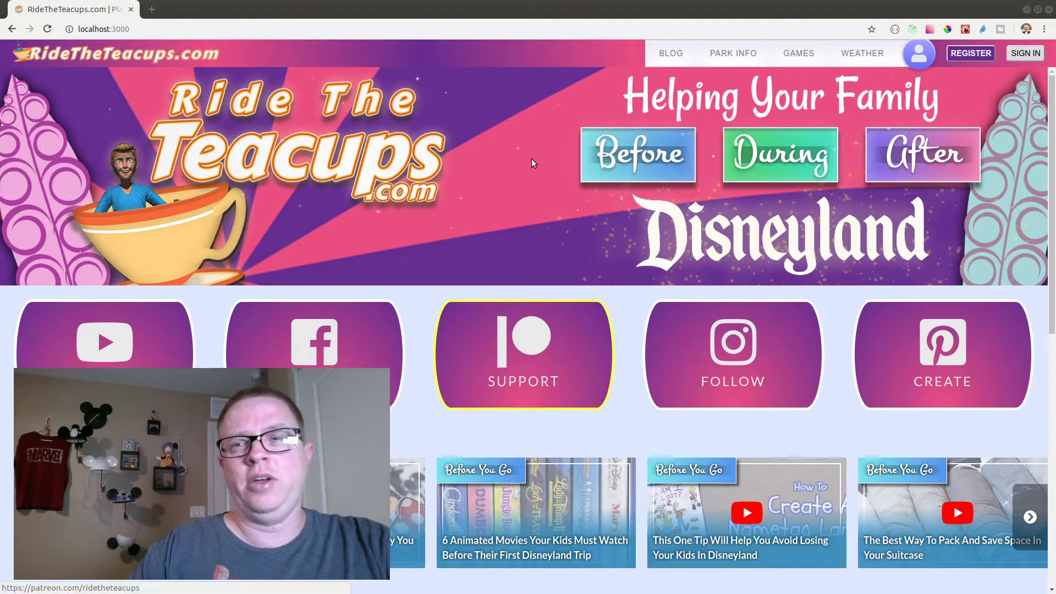
mouse_move(862, 55)
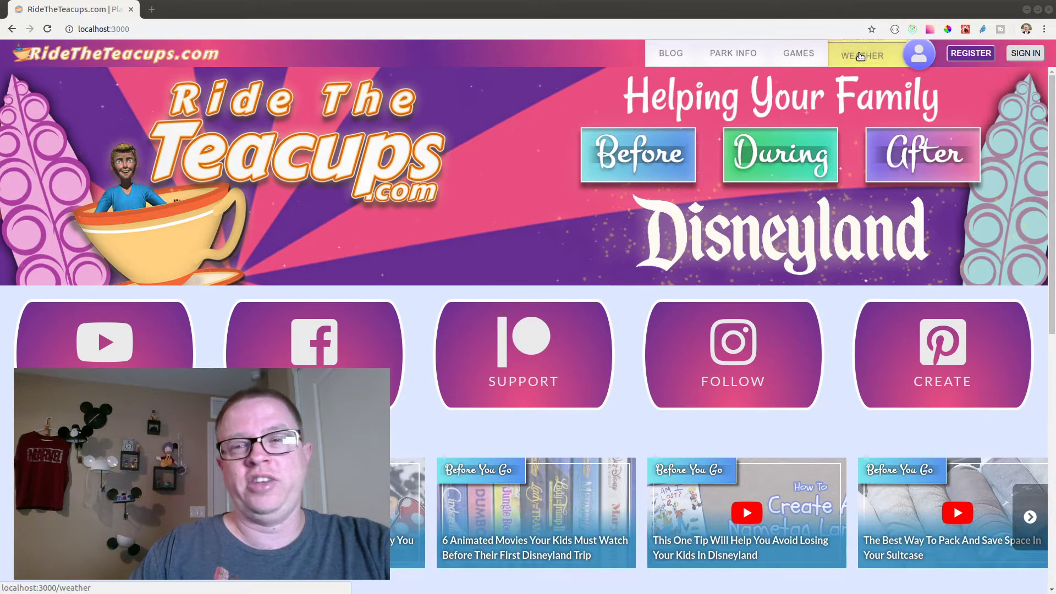
- Show the local weather page, then load ridetheteacups.com/weather in a new tab to see the coming-soon placeholder
click(862, 55)
text(ri)
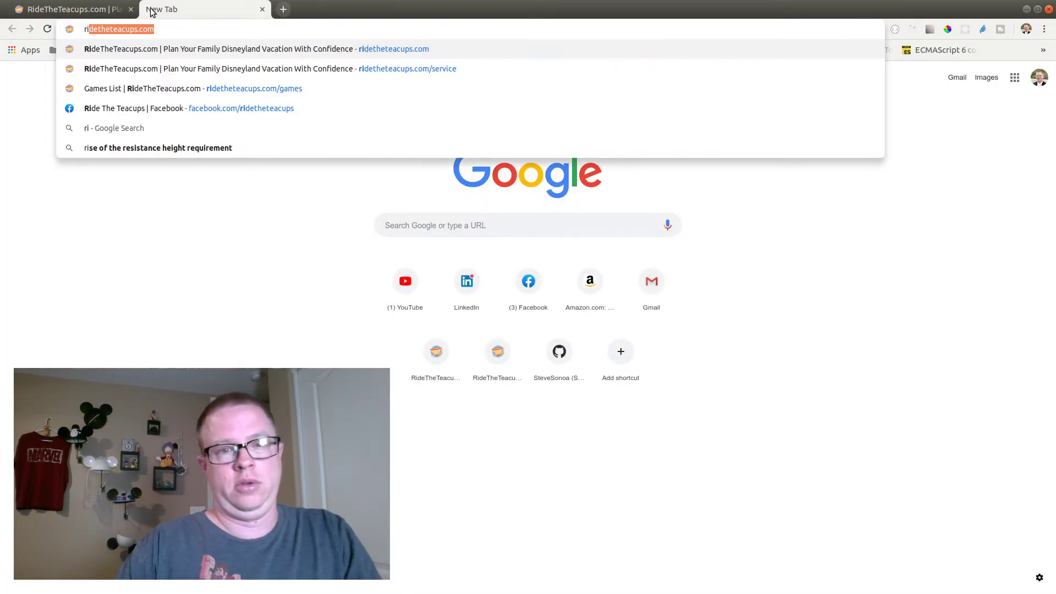
text(/weather)
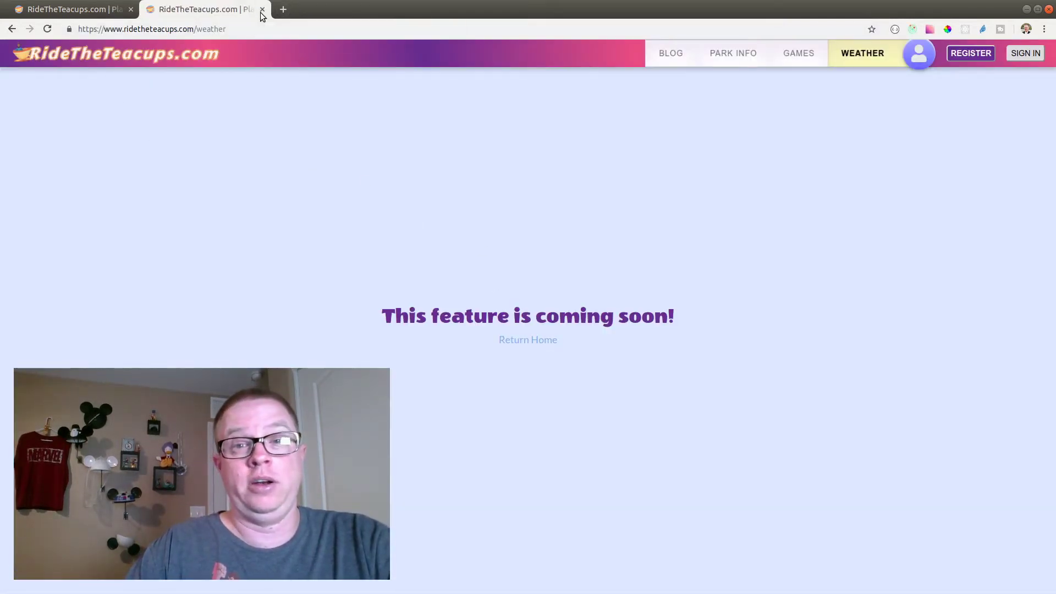
- Close the live tab and inspect the sunset-castle background behind the 80° clear-sky card
click(261, 9)
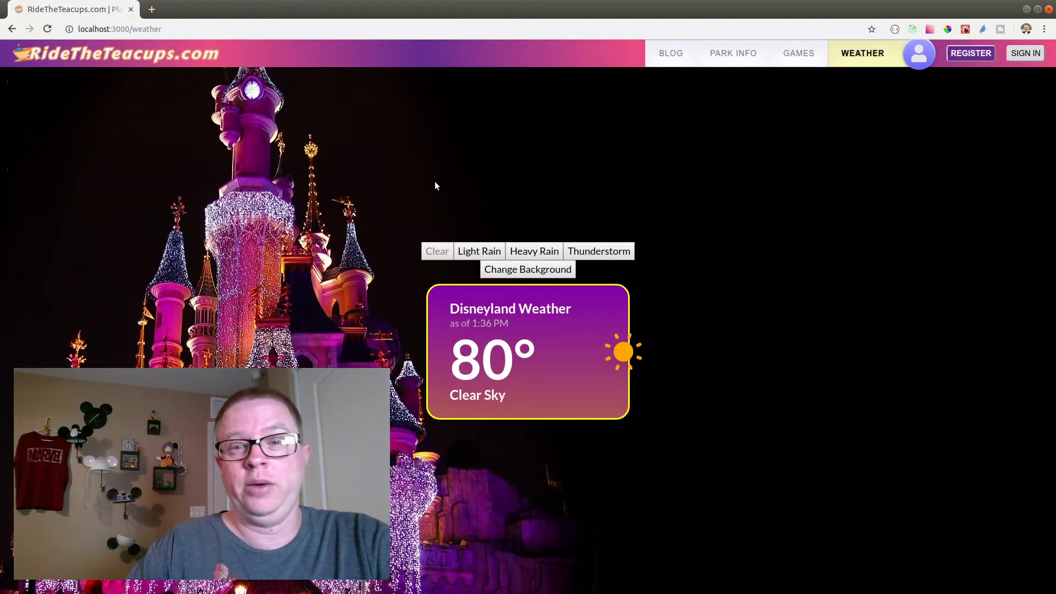
mouse_move(690, 184)
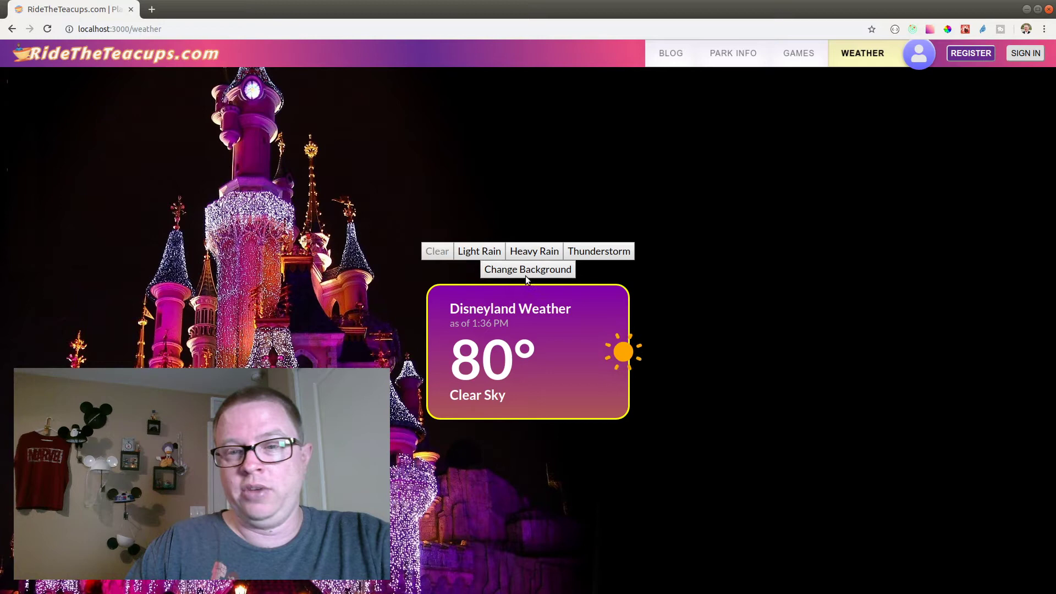
right_click(623, 350)
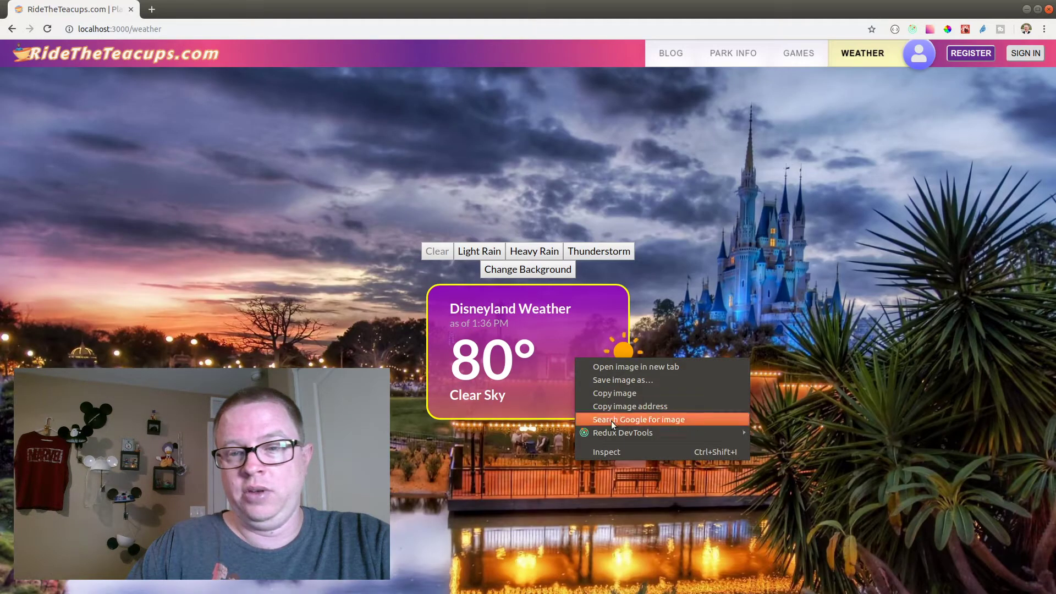
mouse_move(632, 451)
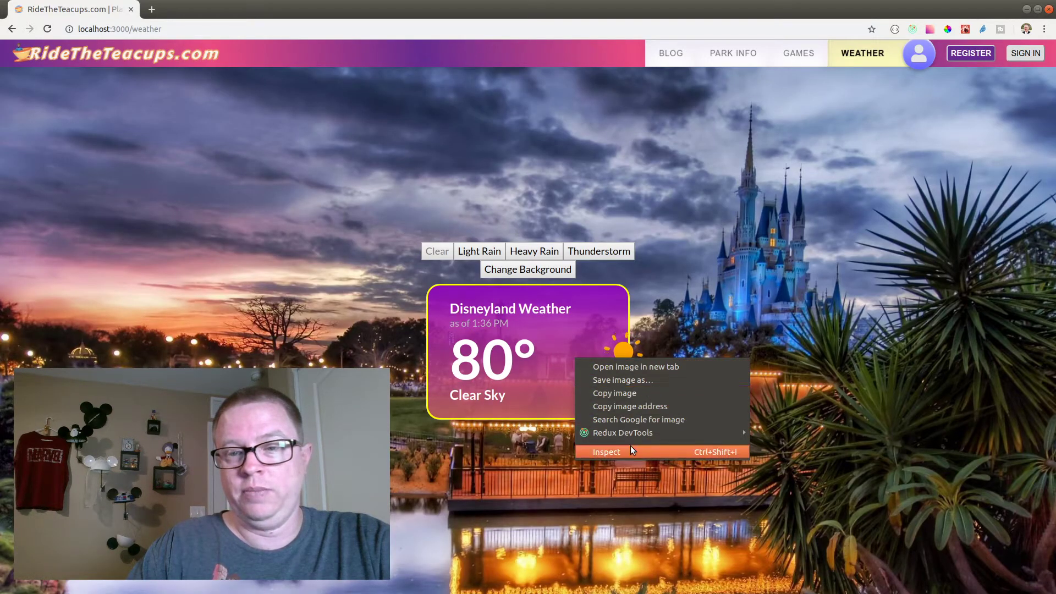
click(607, 451)
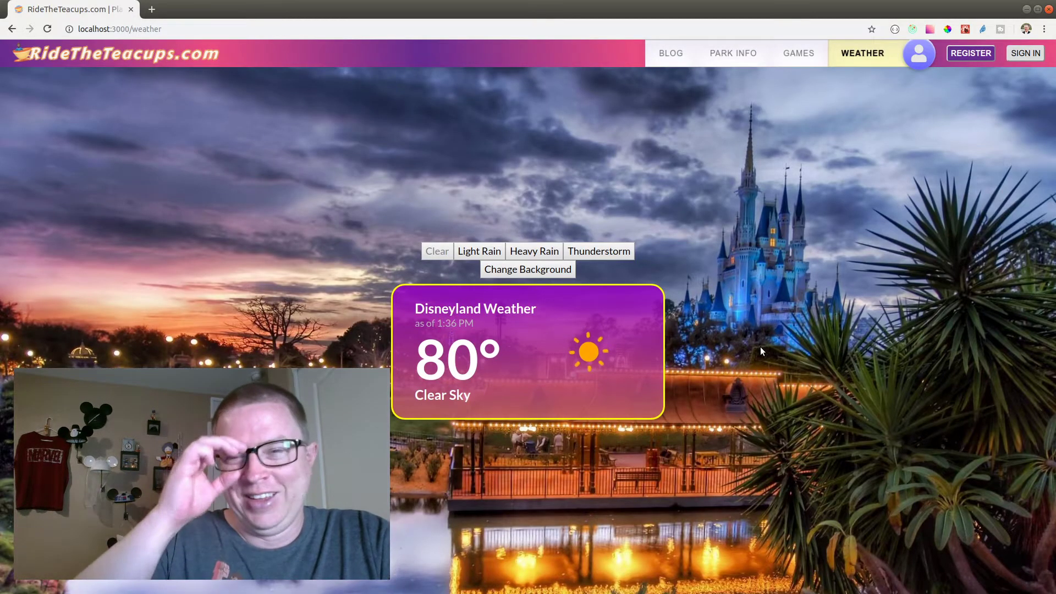
mouse_move(235, 198)
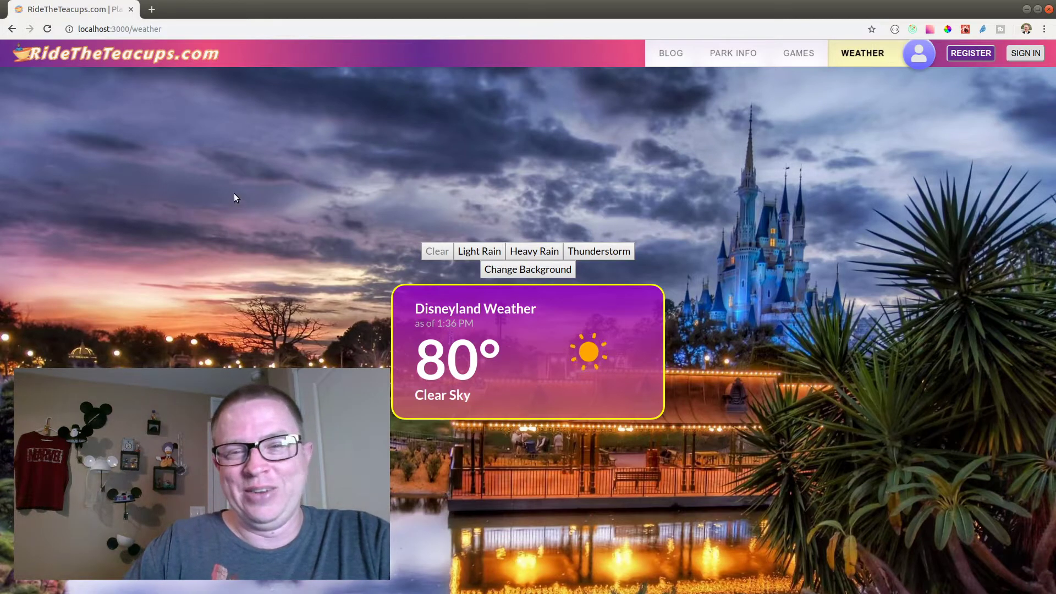
mouse_move(444, 178)
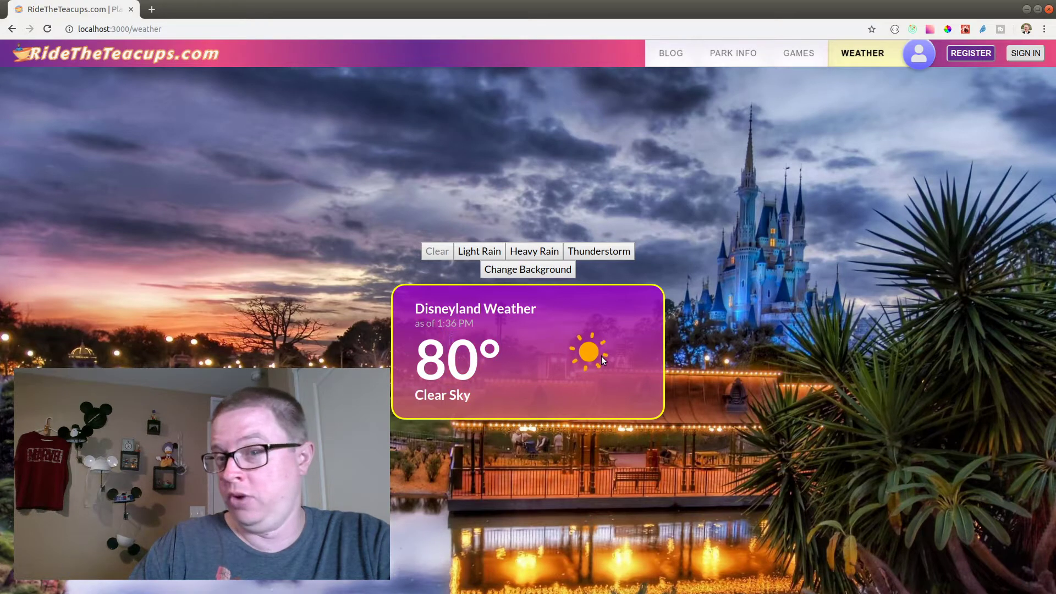
mouse_move(572, 356)
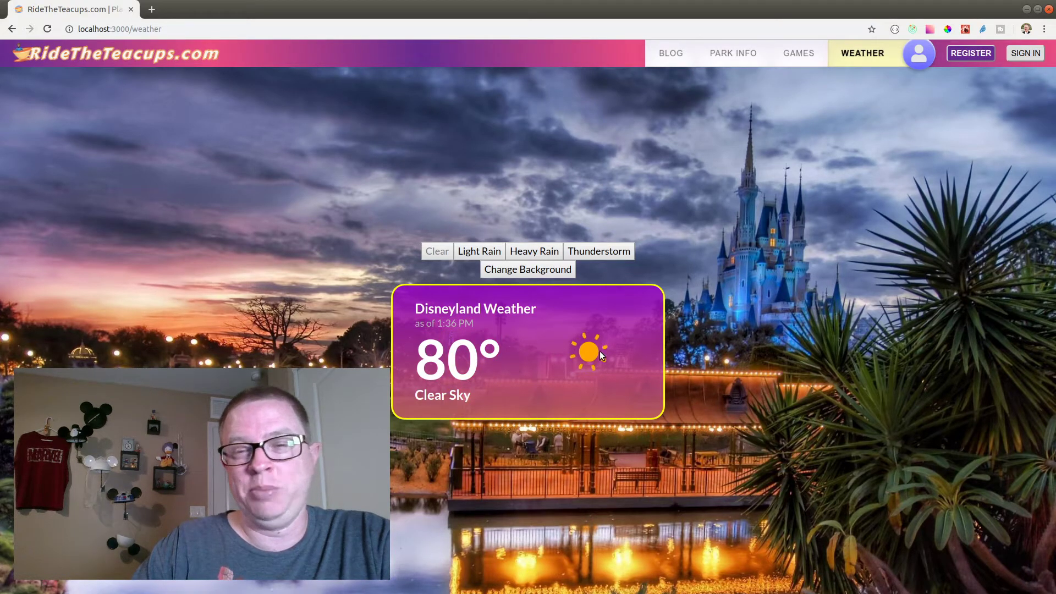
mouse_move(606, 373)
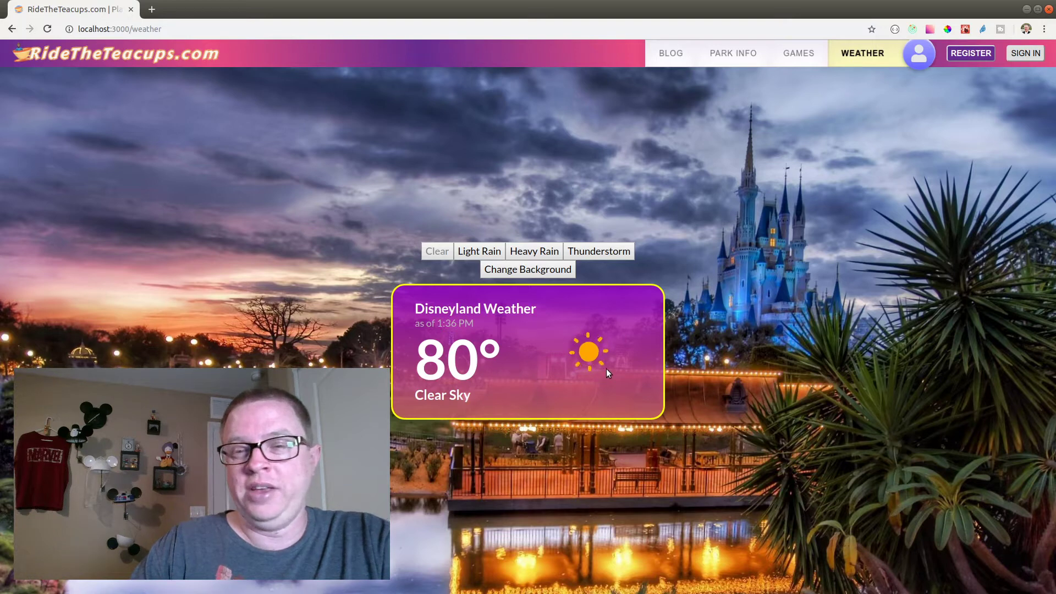
mouse_move(581, 349)
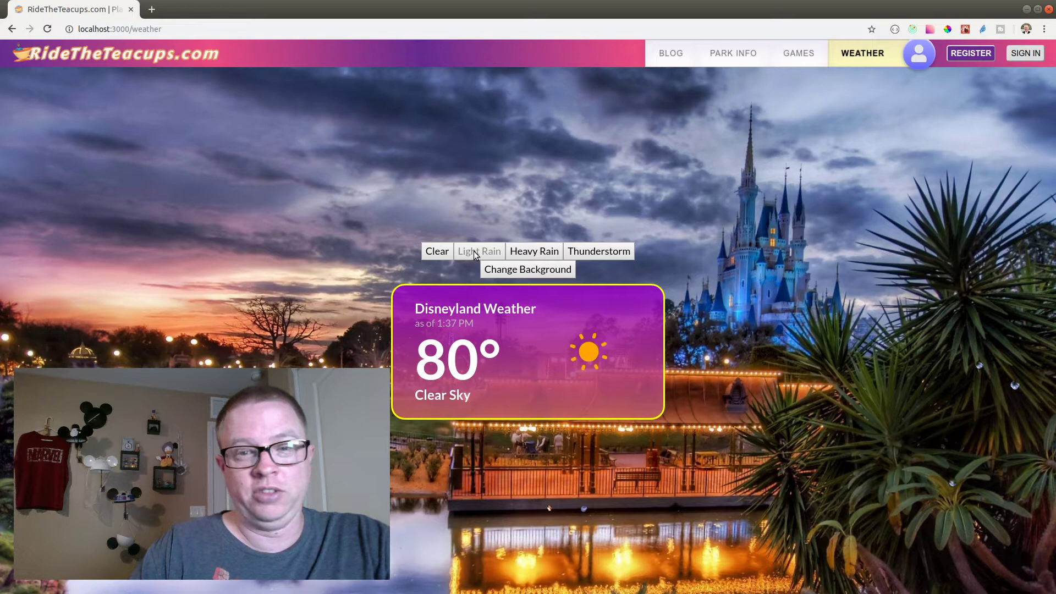
mouse_move(532, 209)
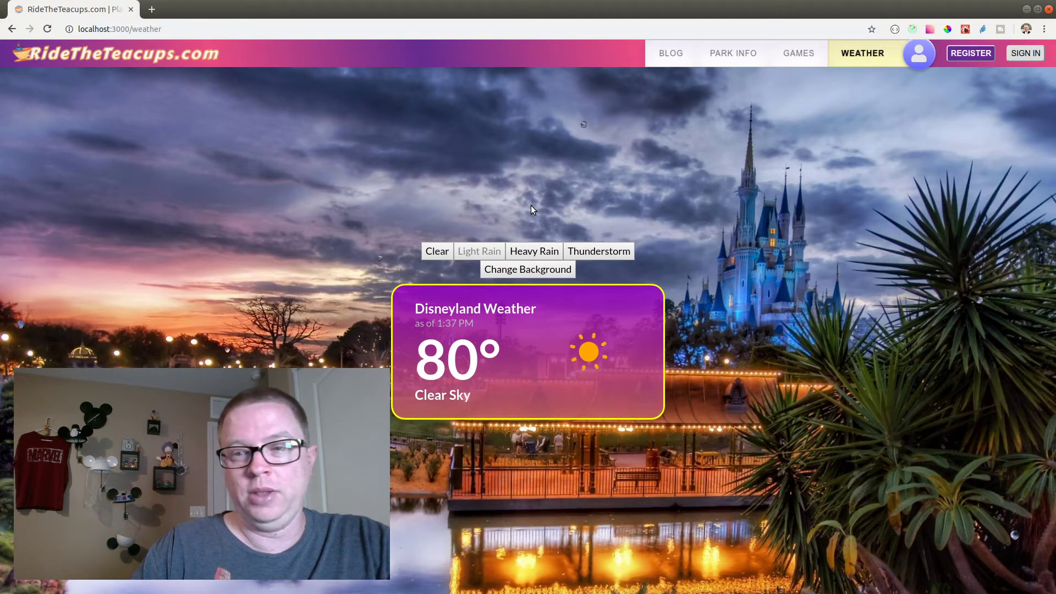
mouse_move(673, 235)
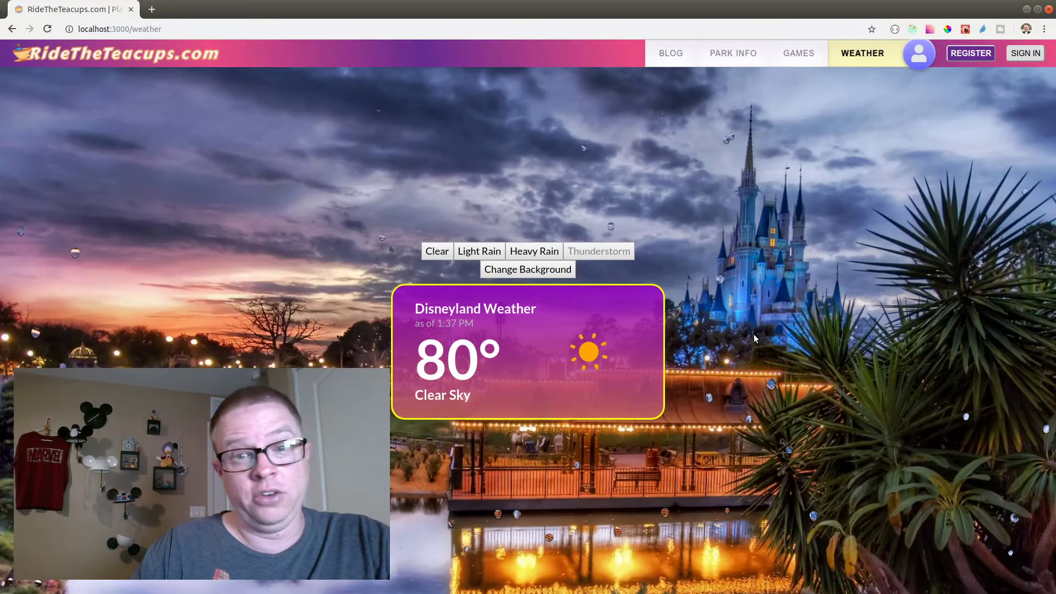
mouse_move(768, 403)
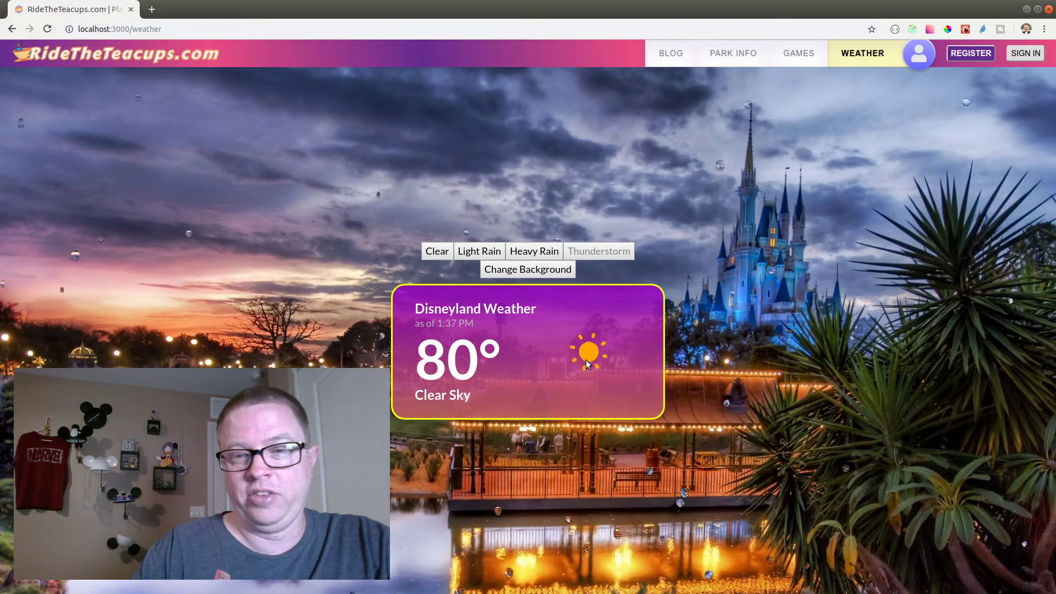
mouse_move(698, 373)
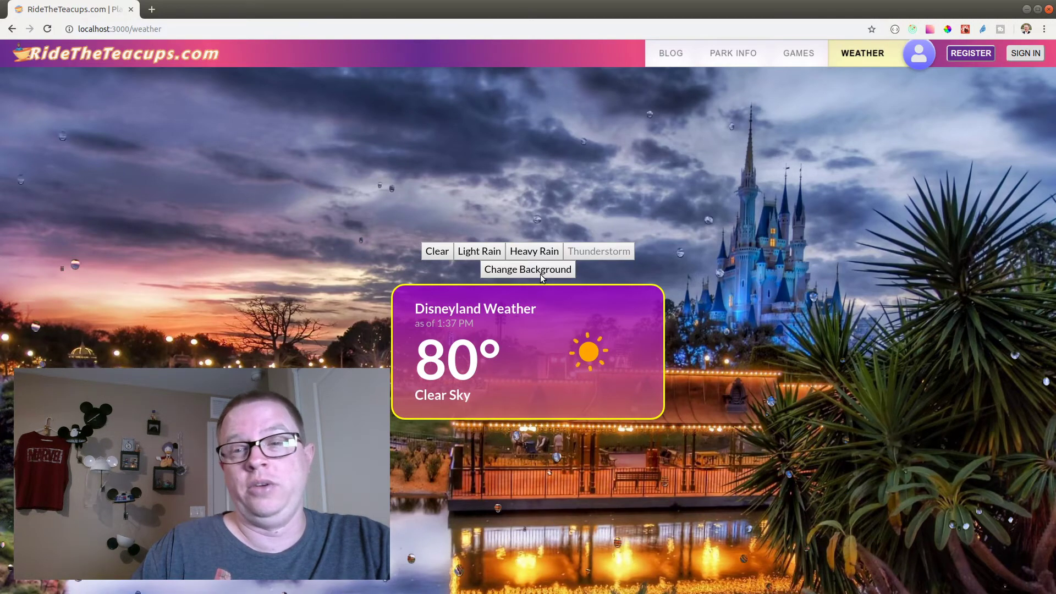
- Cycle through the balloon-house and lantern scenes to the illuminated night-time castle
click(527, 268)
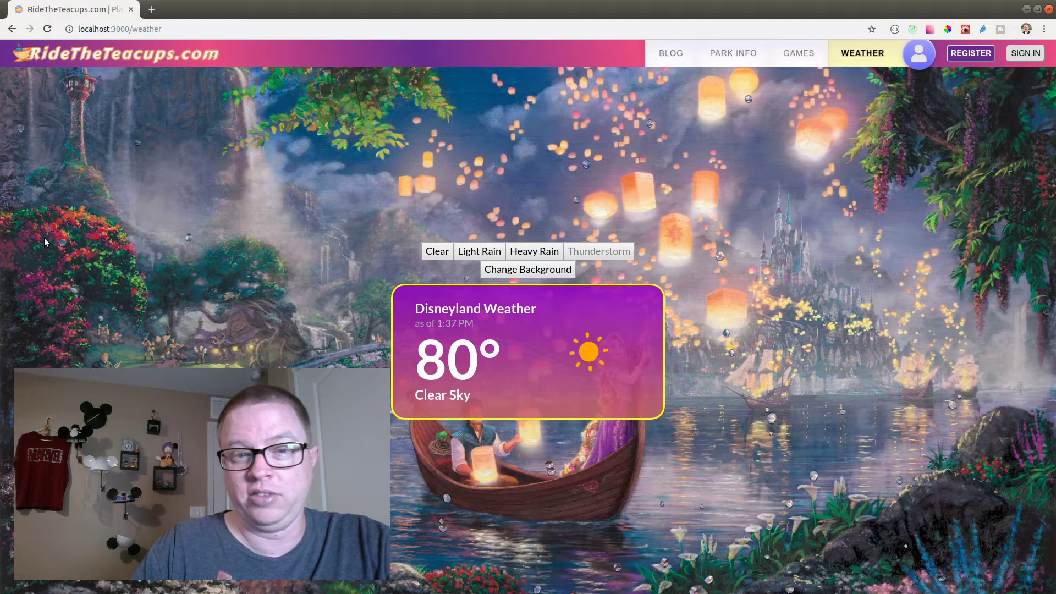
mouse_move(95, 196)
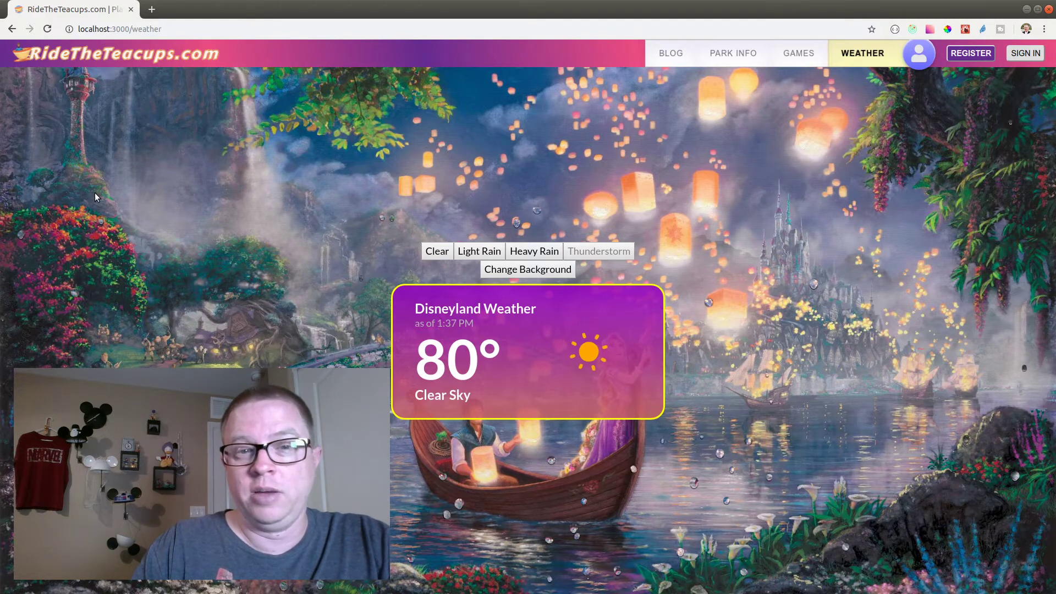
mouse_move(605, 177)
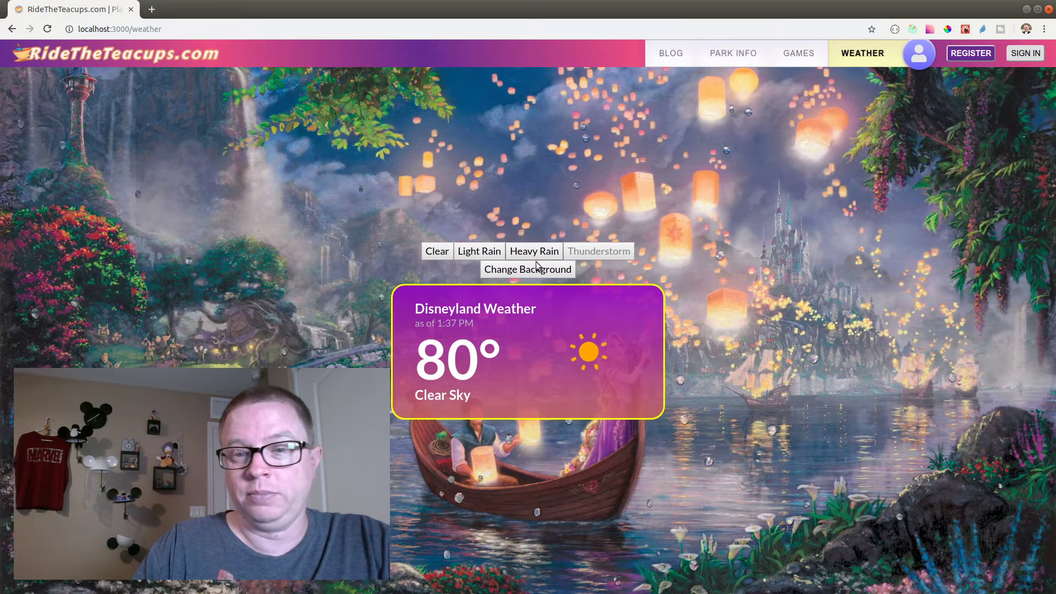
click(527, 269)
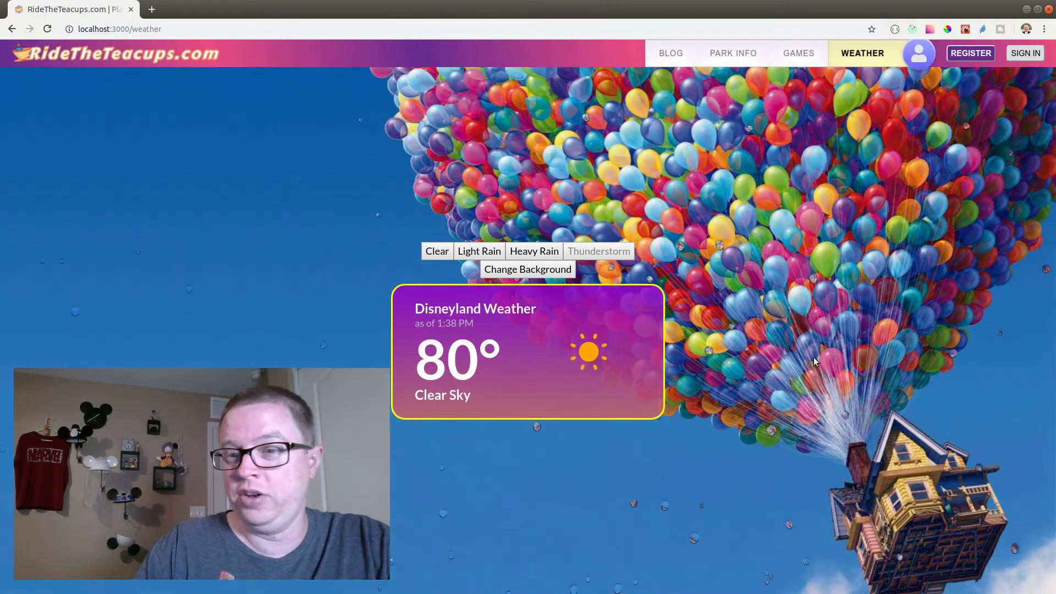
mouse_move(775, 484)
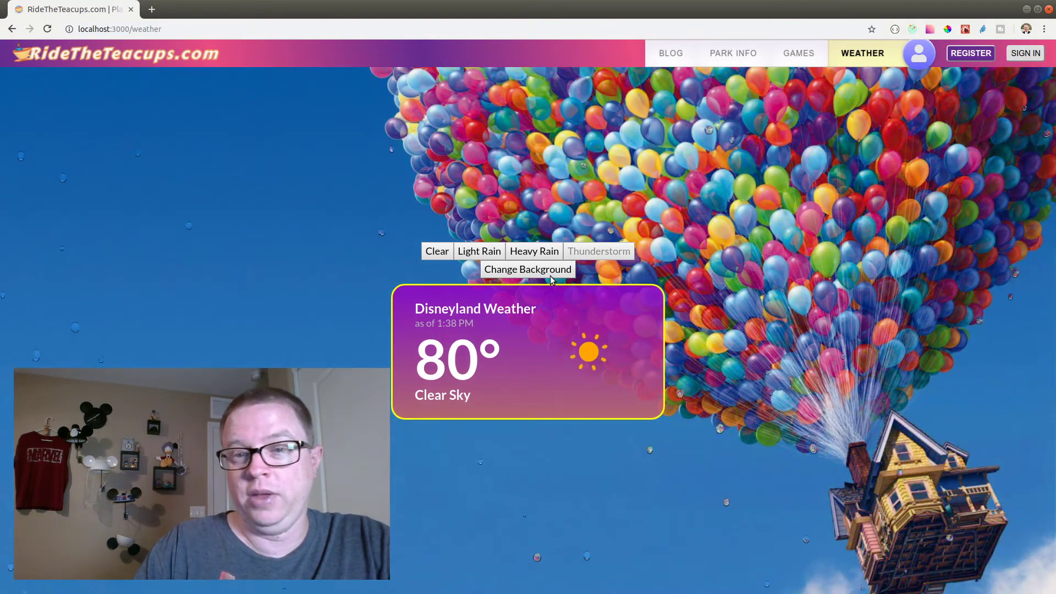
click(527, 268)
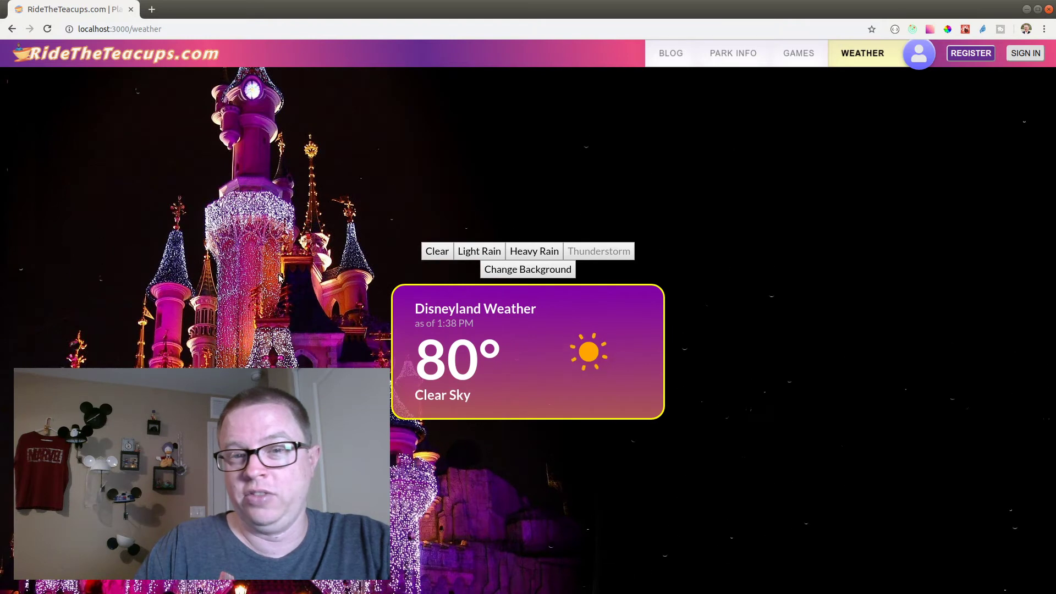
mouse_move(811, 341)
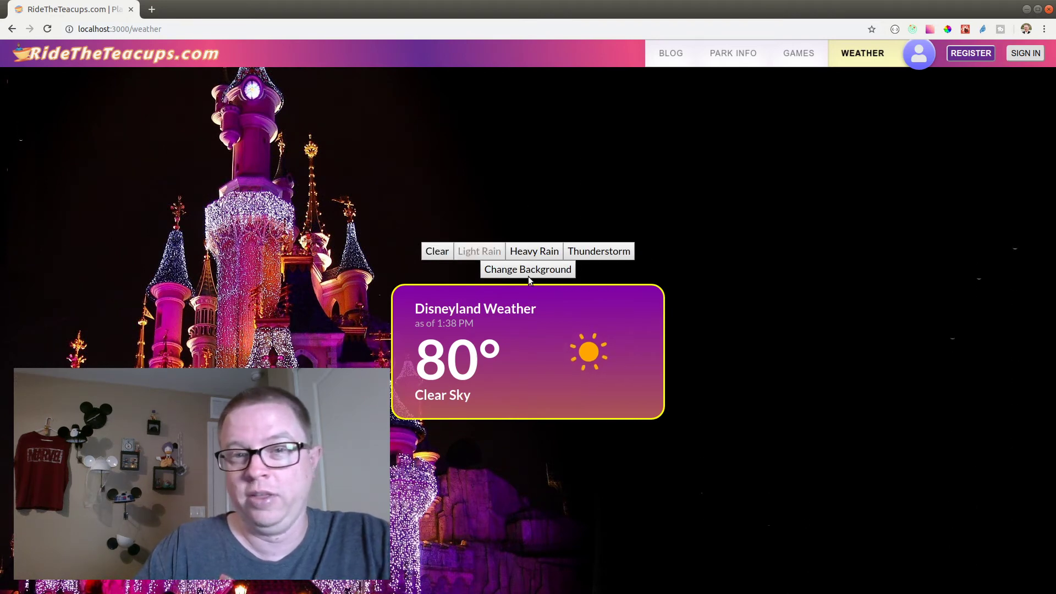
- Cycle past the sunset castle to the floating-lanterns scene and set the rain to heavy
click(527, 268)
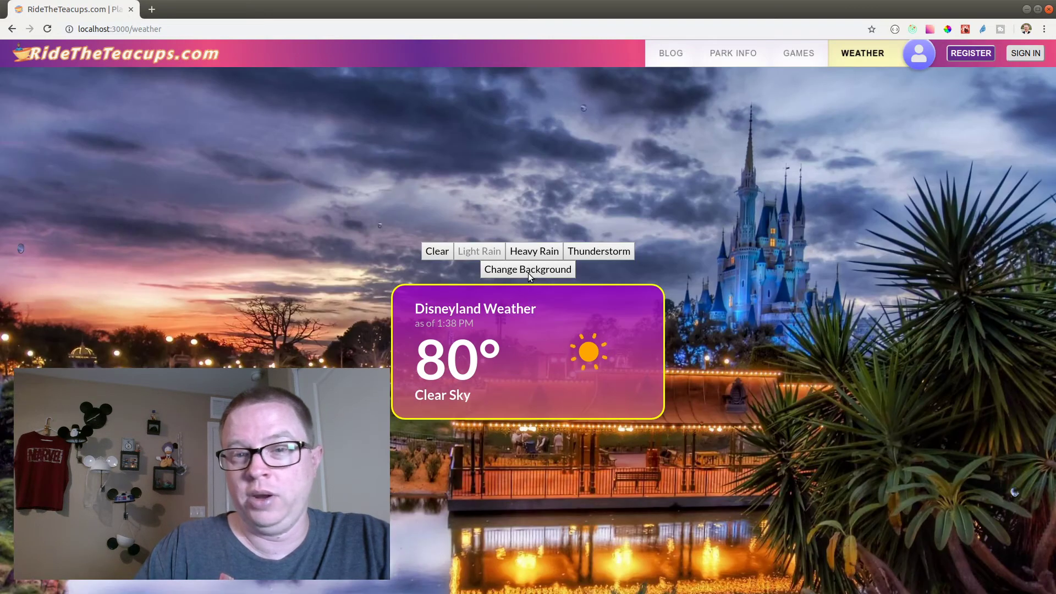
click(527, 269)
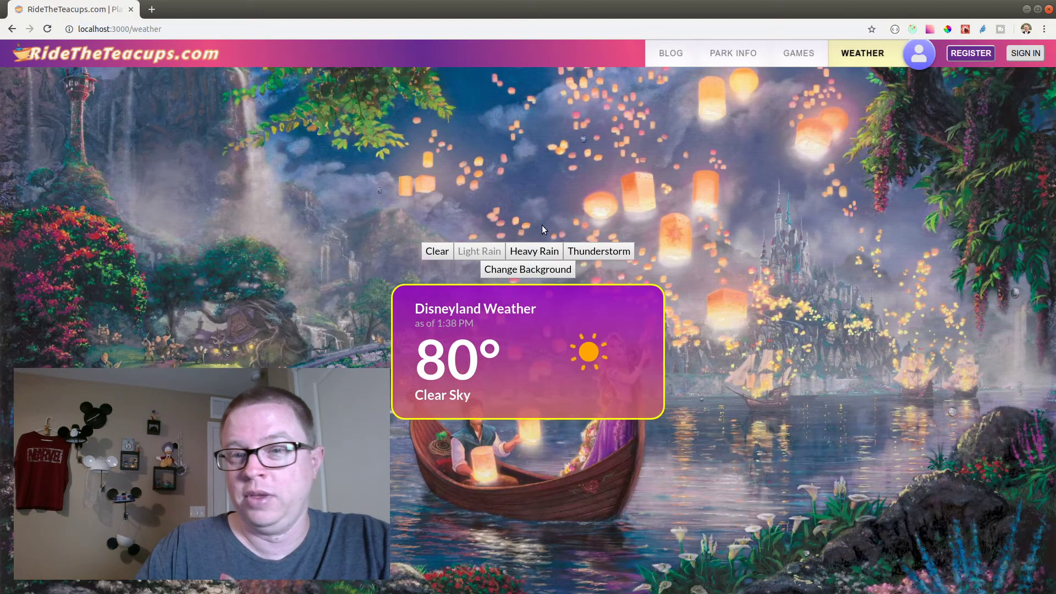
click(479, 250)
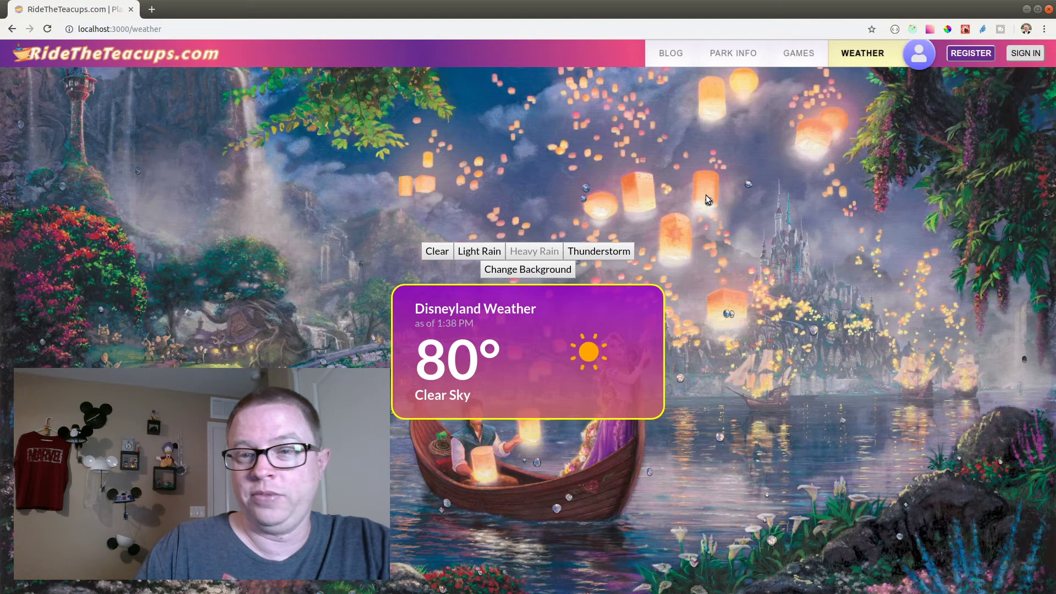
mouse_move(784, 274)
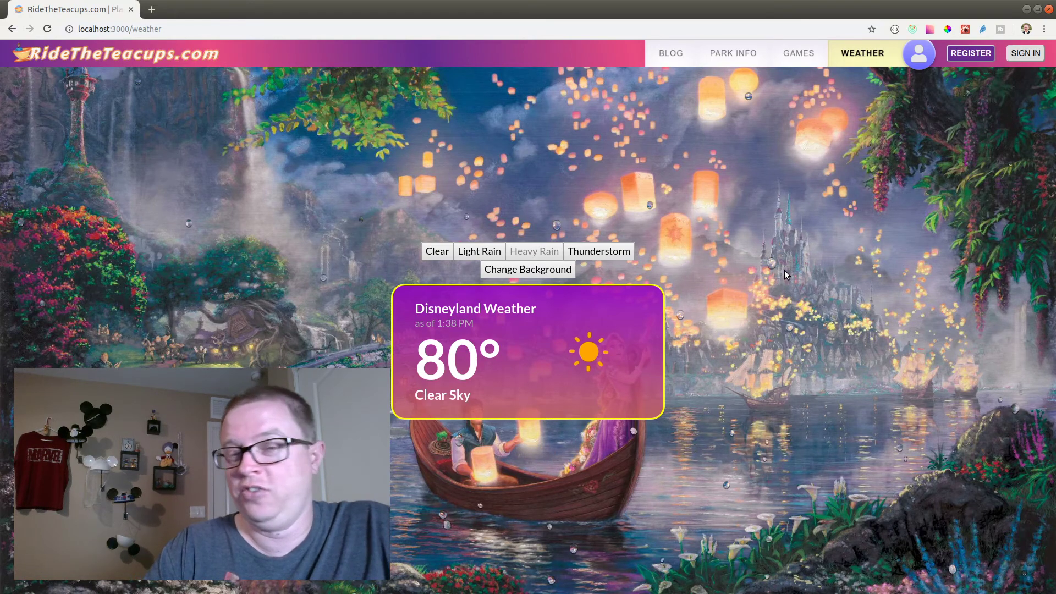